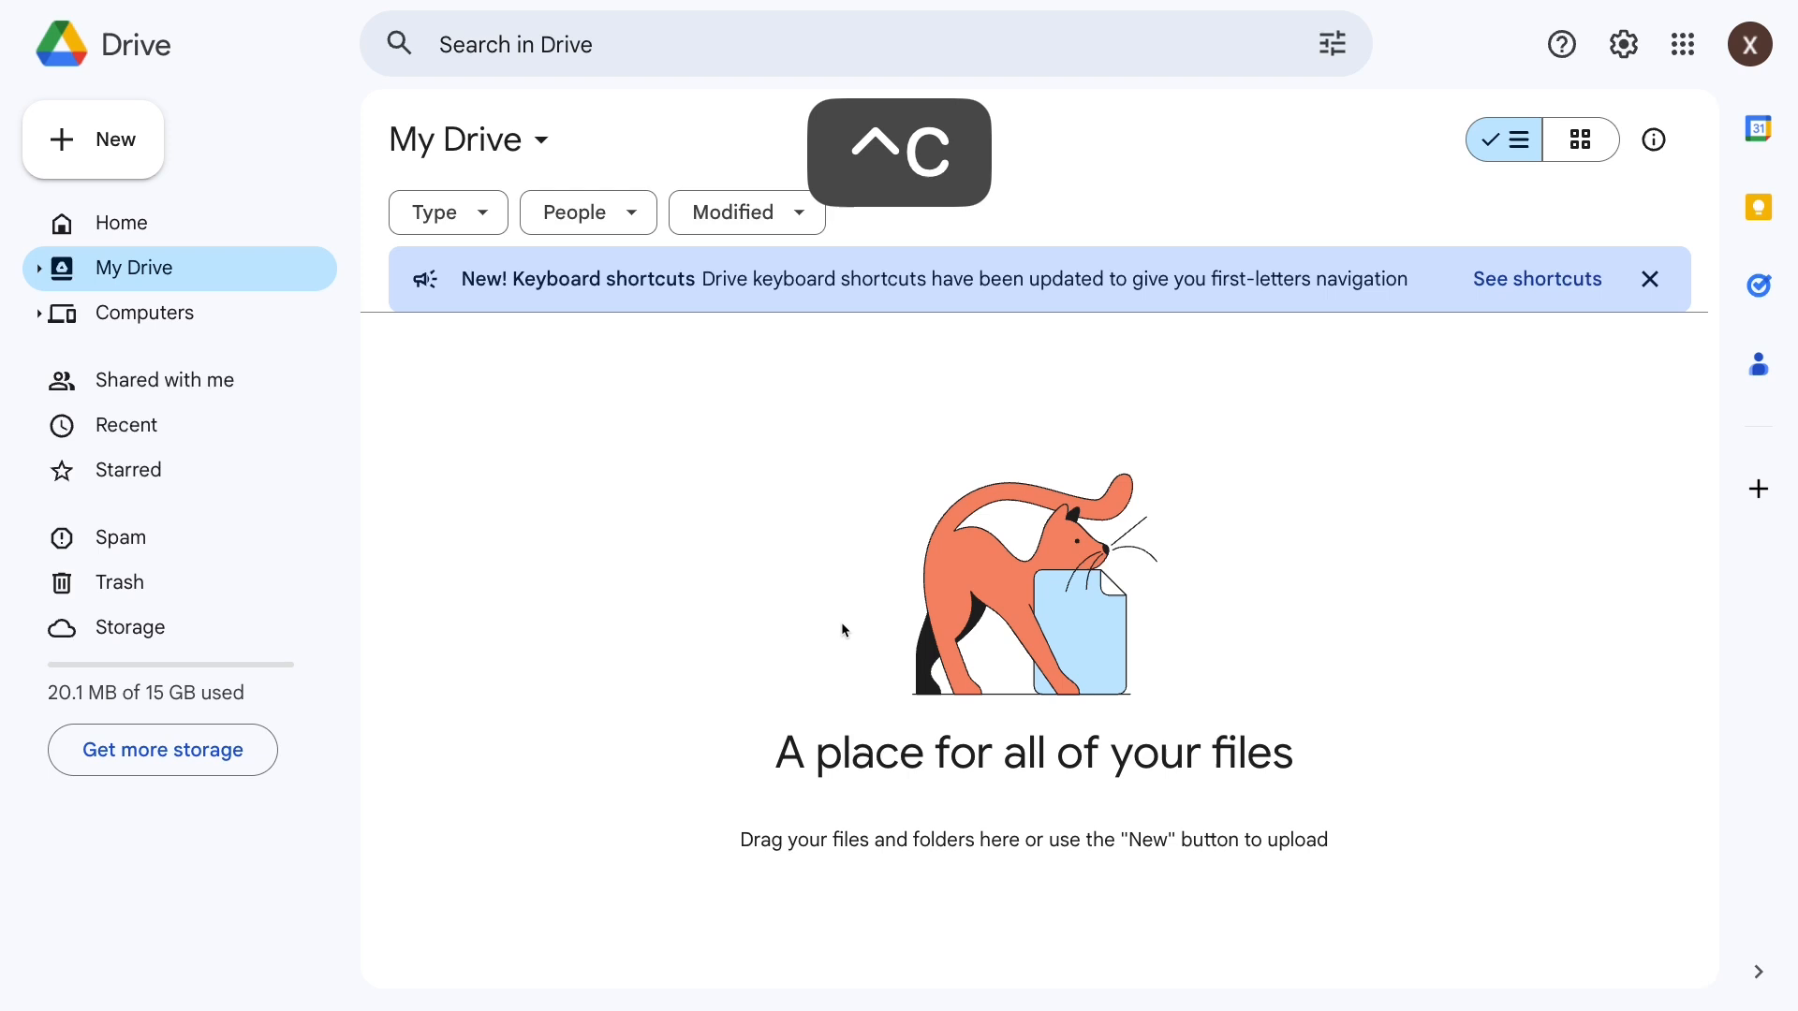
# Create a folder with the default name 'Untitled folder' via the F shortcut and open it
pyautogui.press('f')
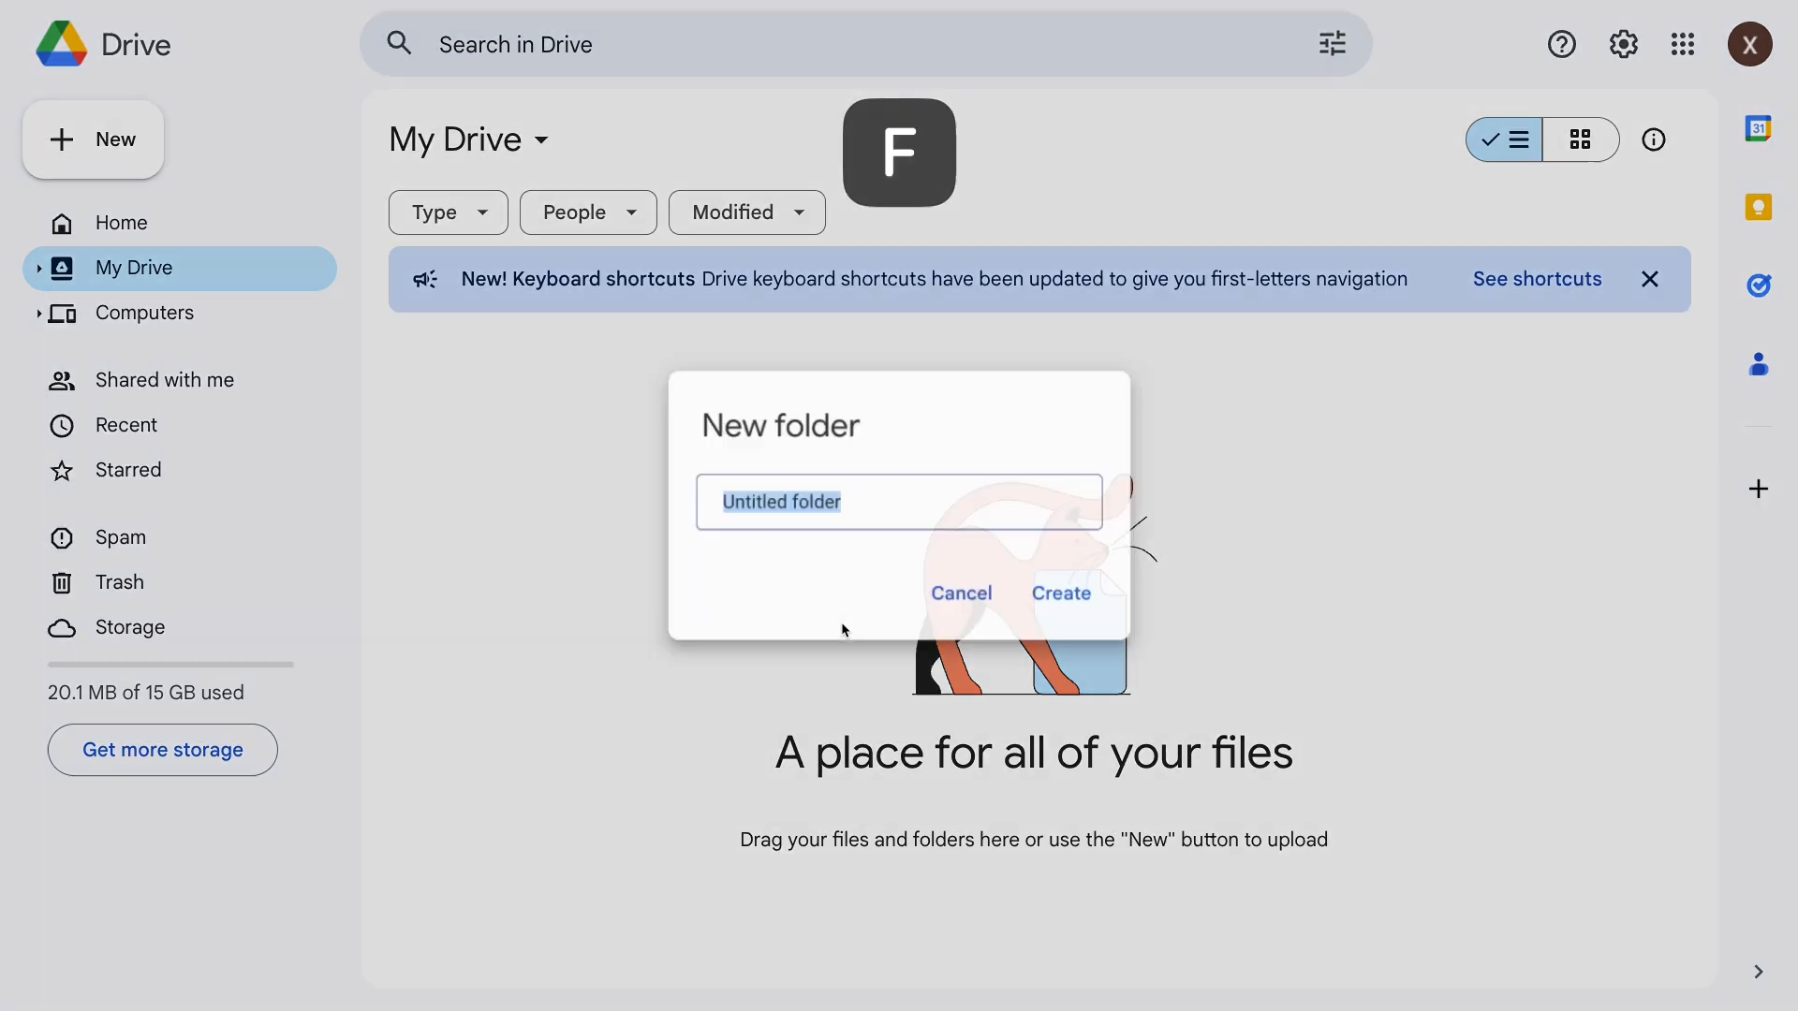
pyautogui.click(1060, 594)
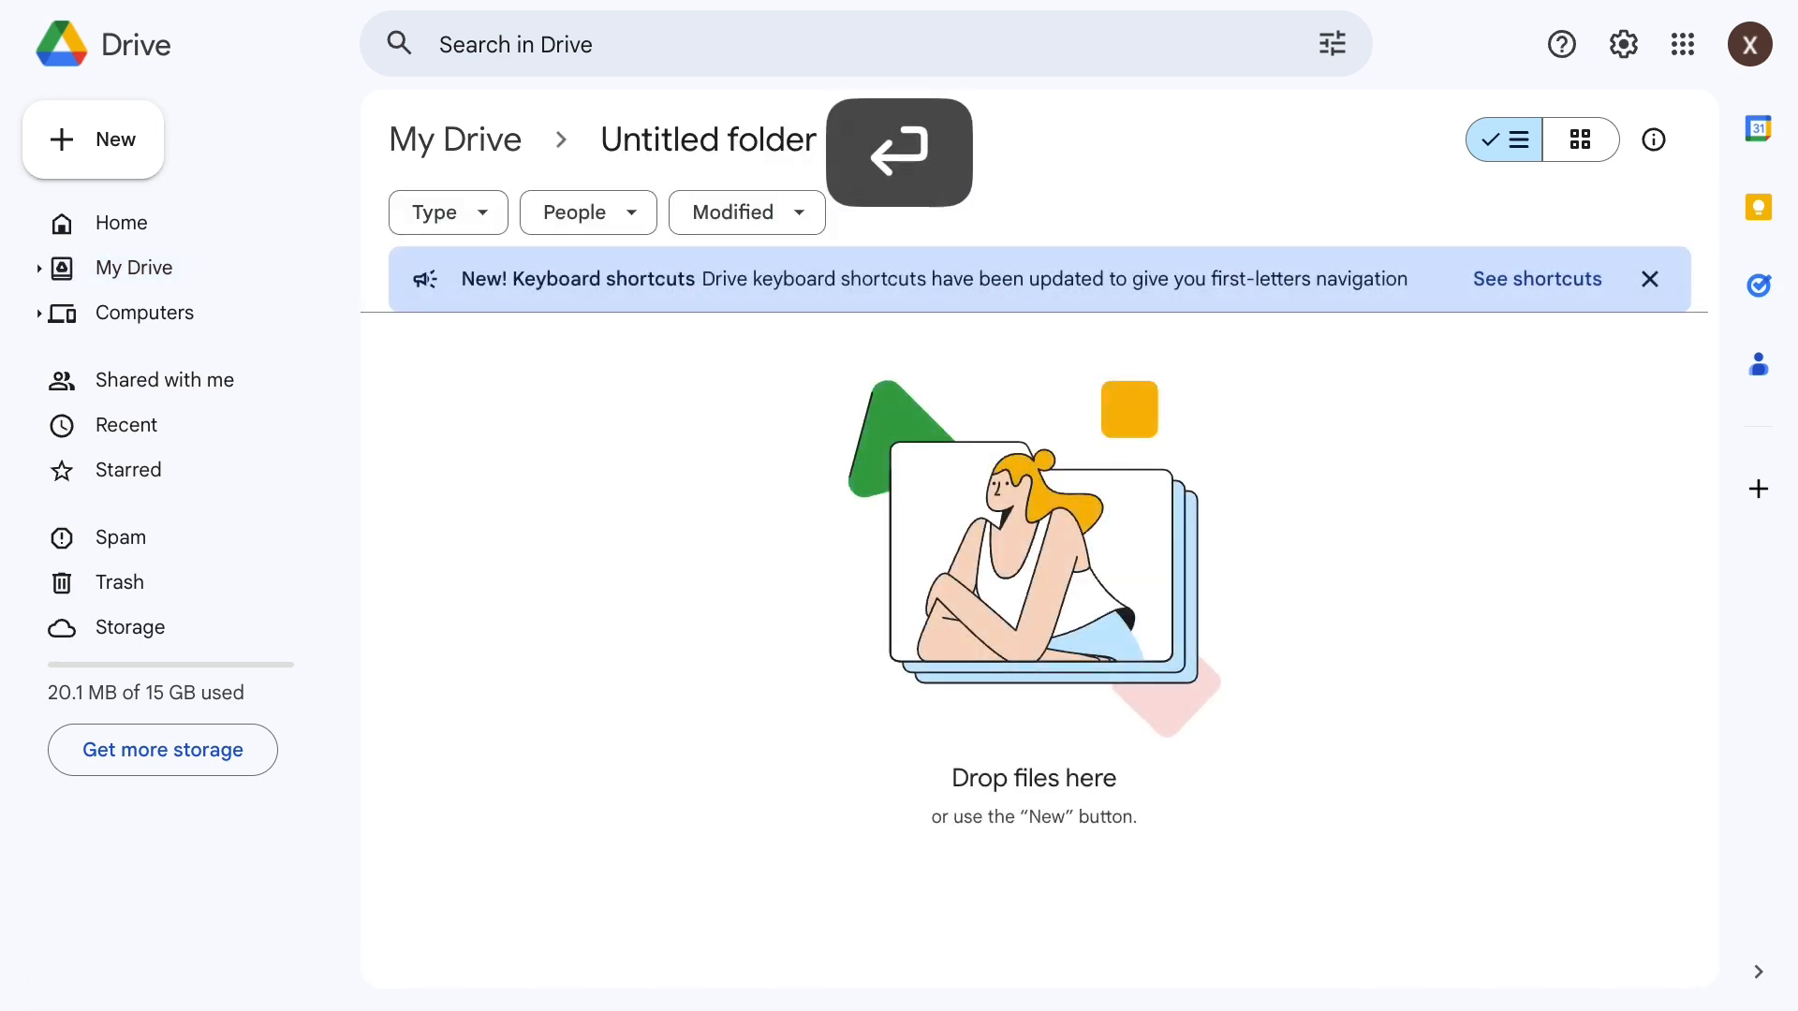
# Start a blank Untitled Slides presentation with the Ctrl+C, P shortcut and review the shortcut table
pyautogui.press('ctrl+c')
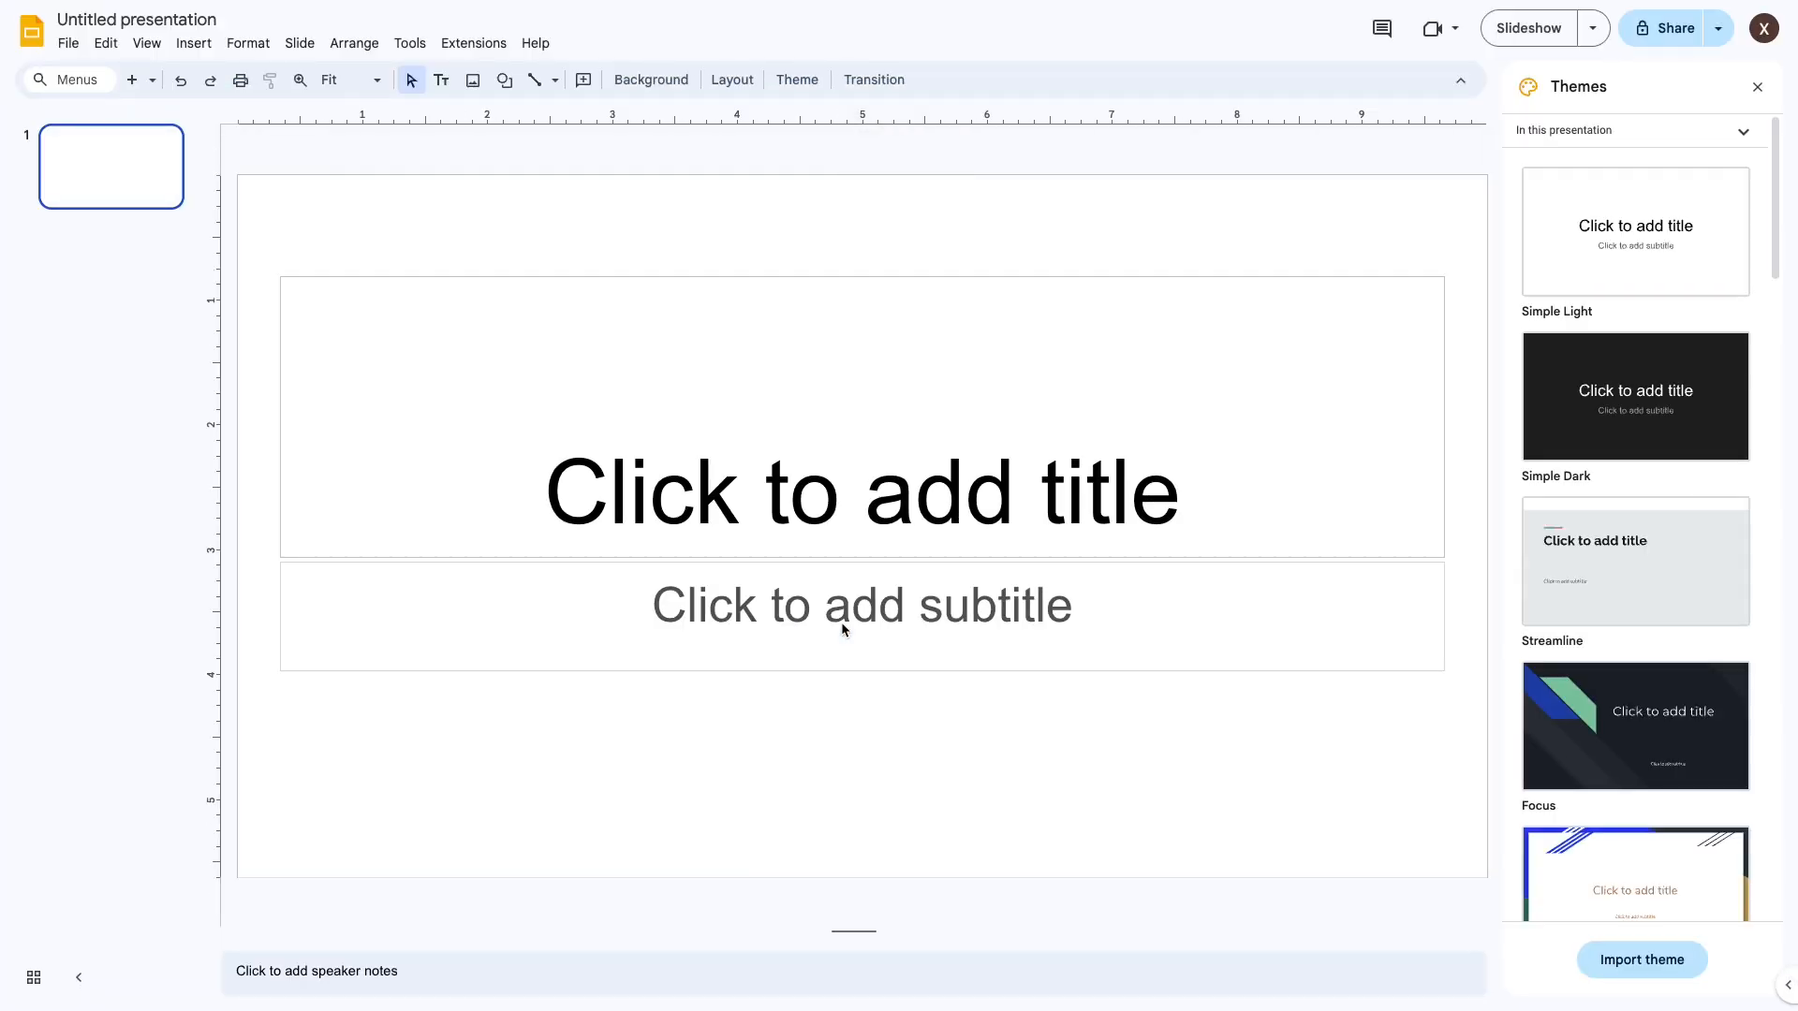
pyautogui.moveTo(242, 21)
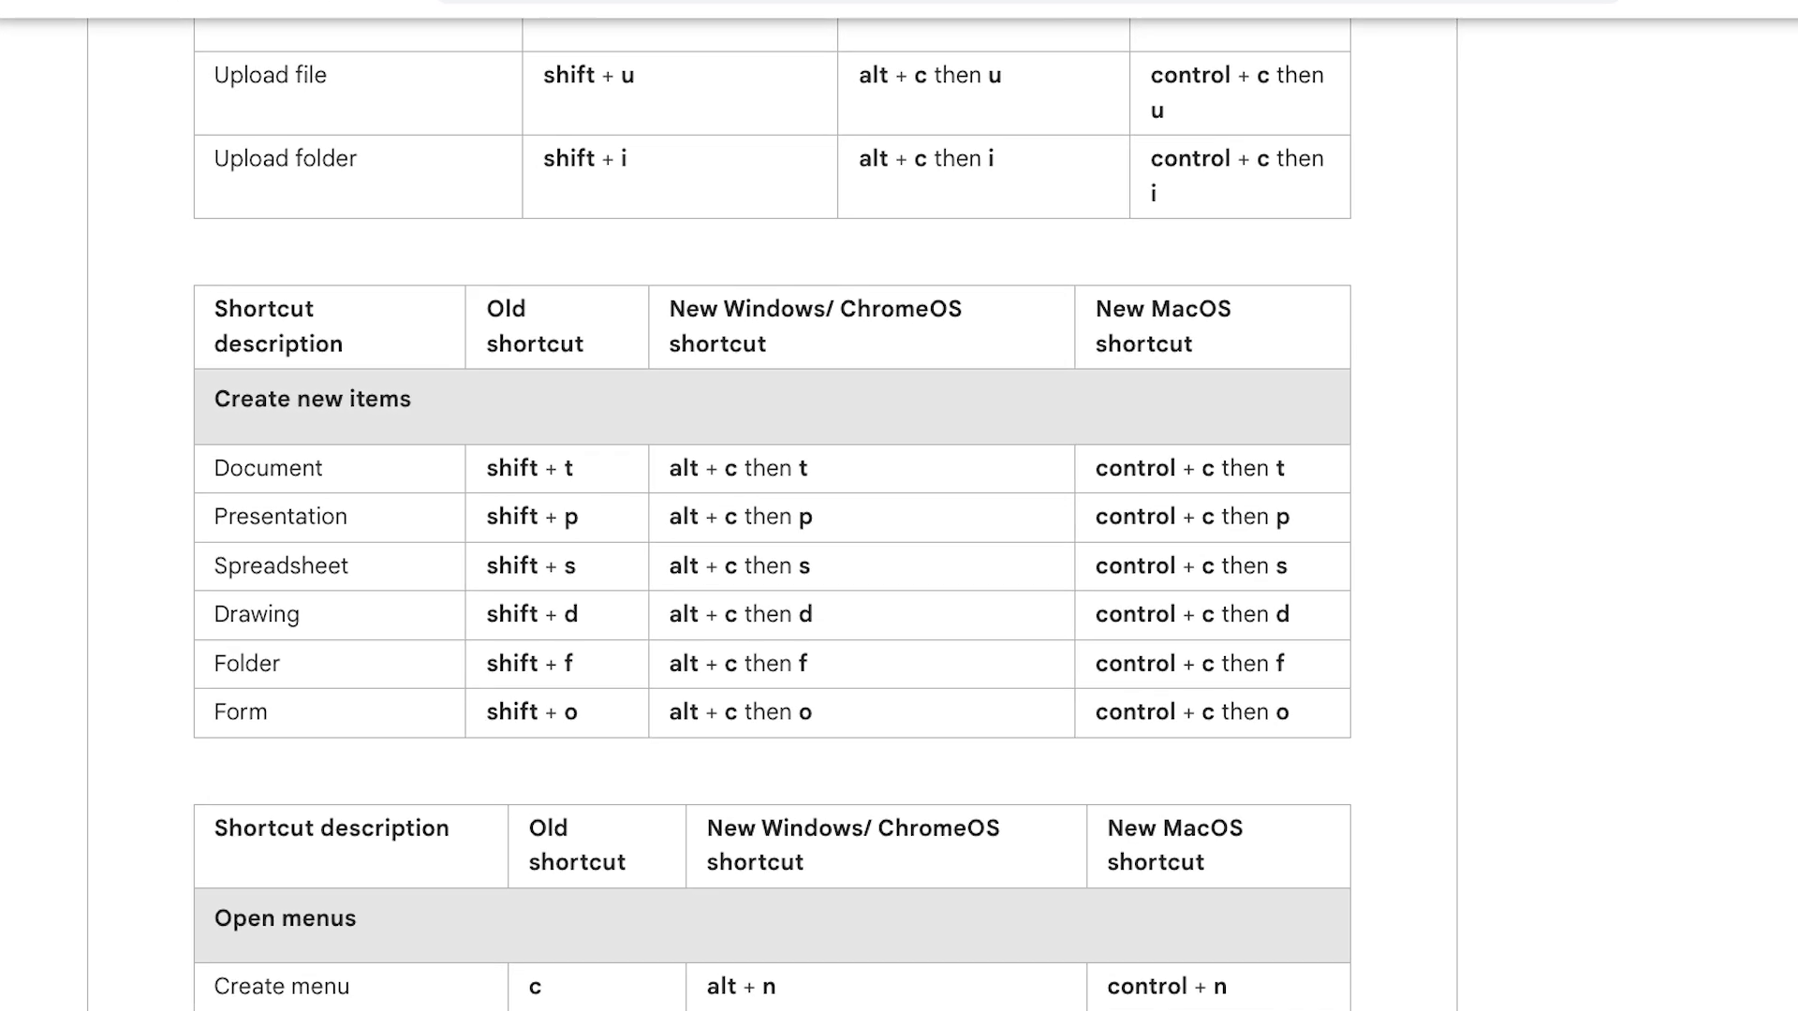
pyautogui.scroll(-3)
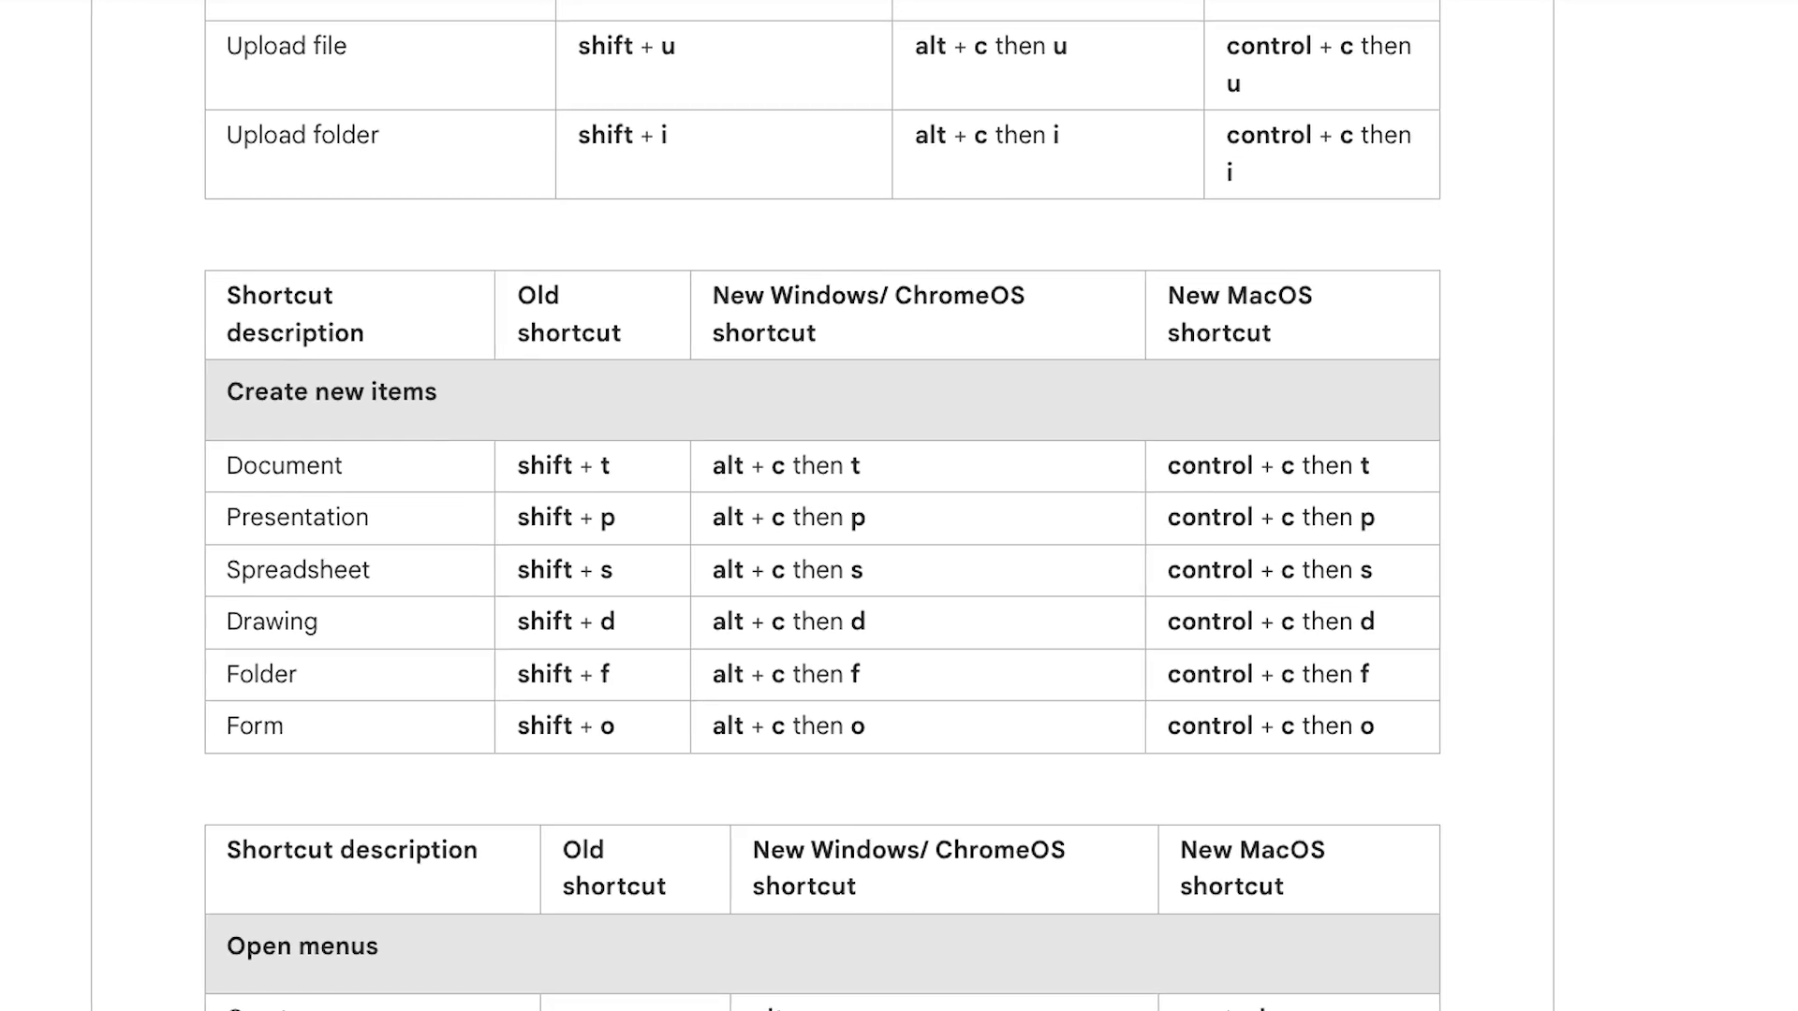
pyautogui.scroll(-3)
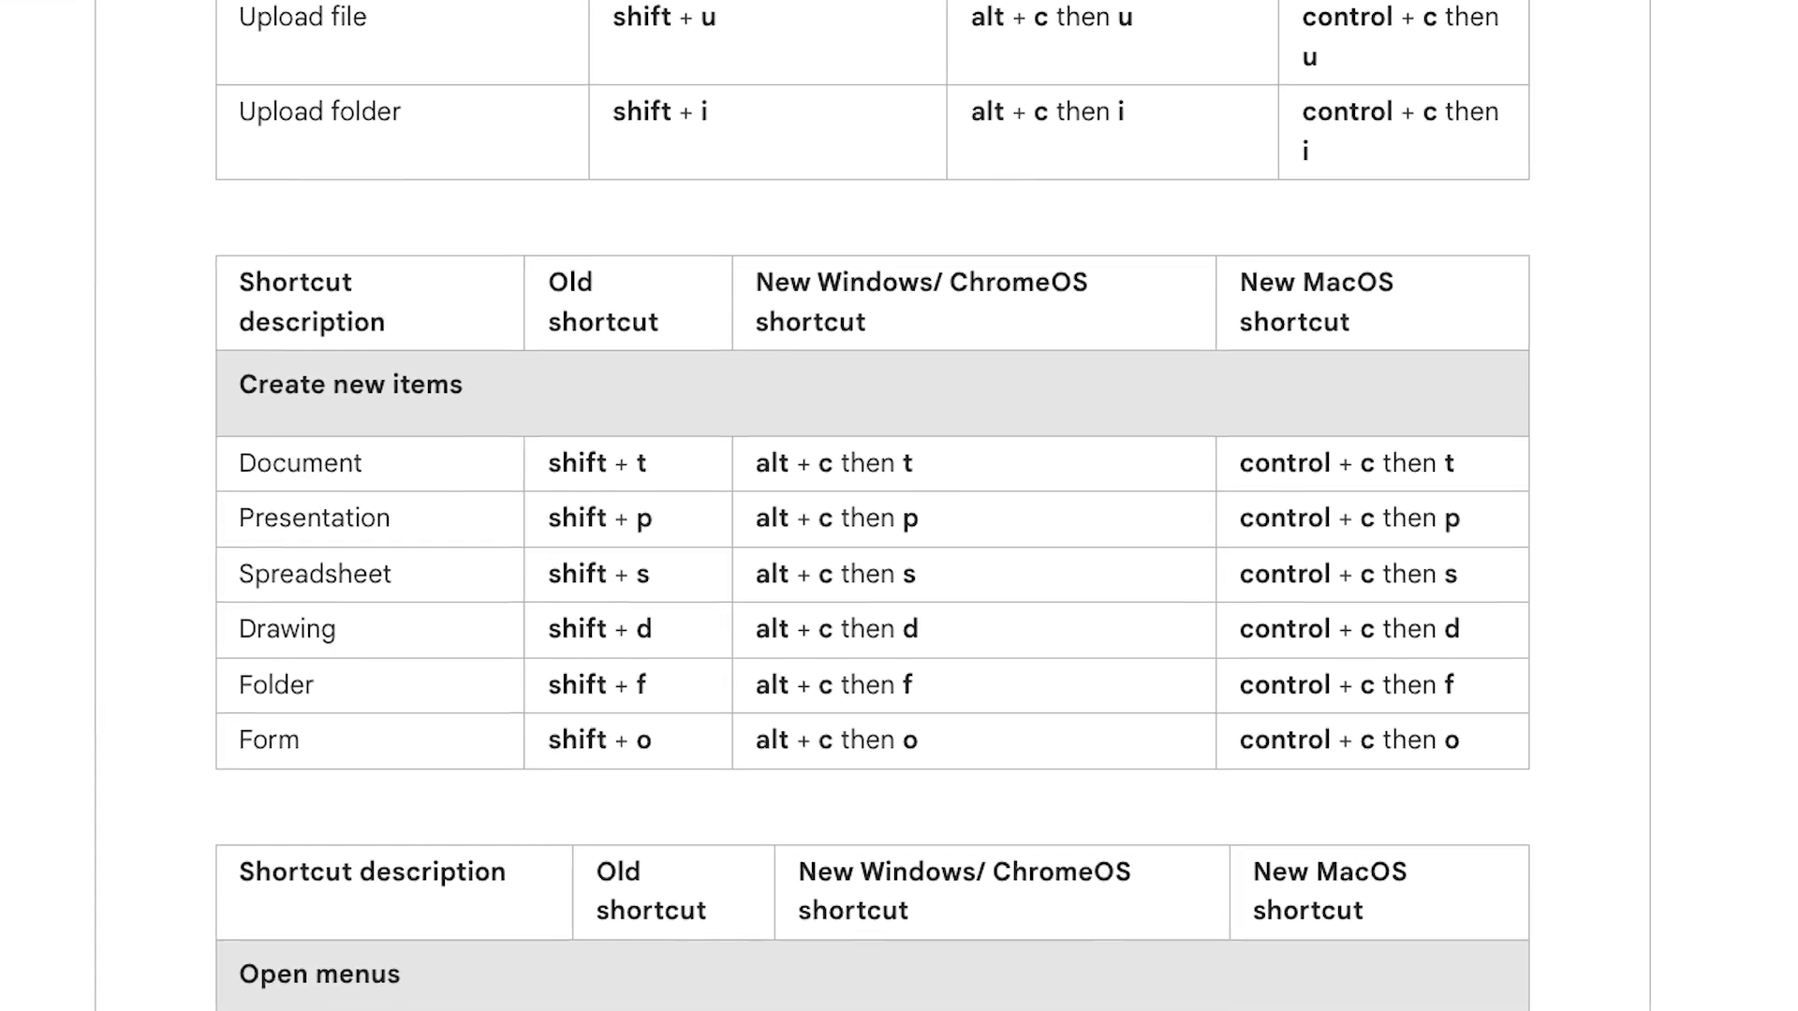
# Create a new Doc via docs.new in one tab and a Sheet via sheets.new in another
pyautogui.click(914, 34)
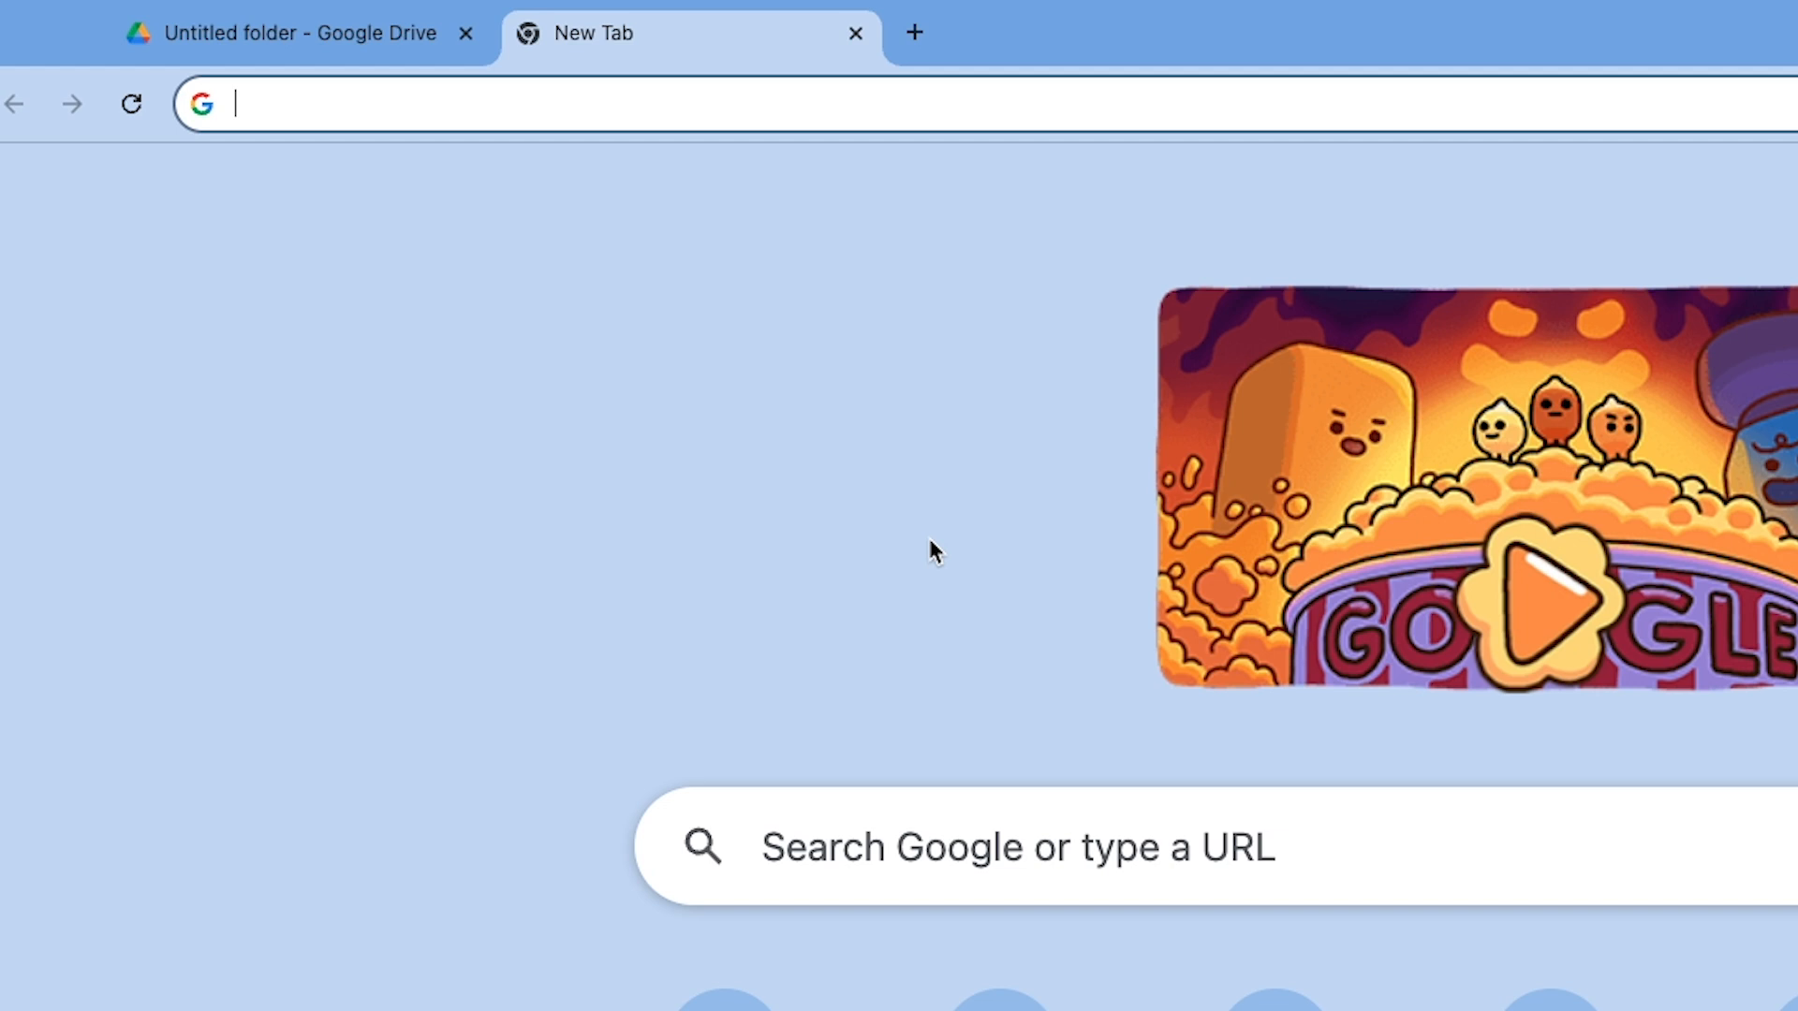
pyautogui.write('https://docs.new/')
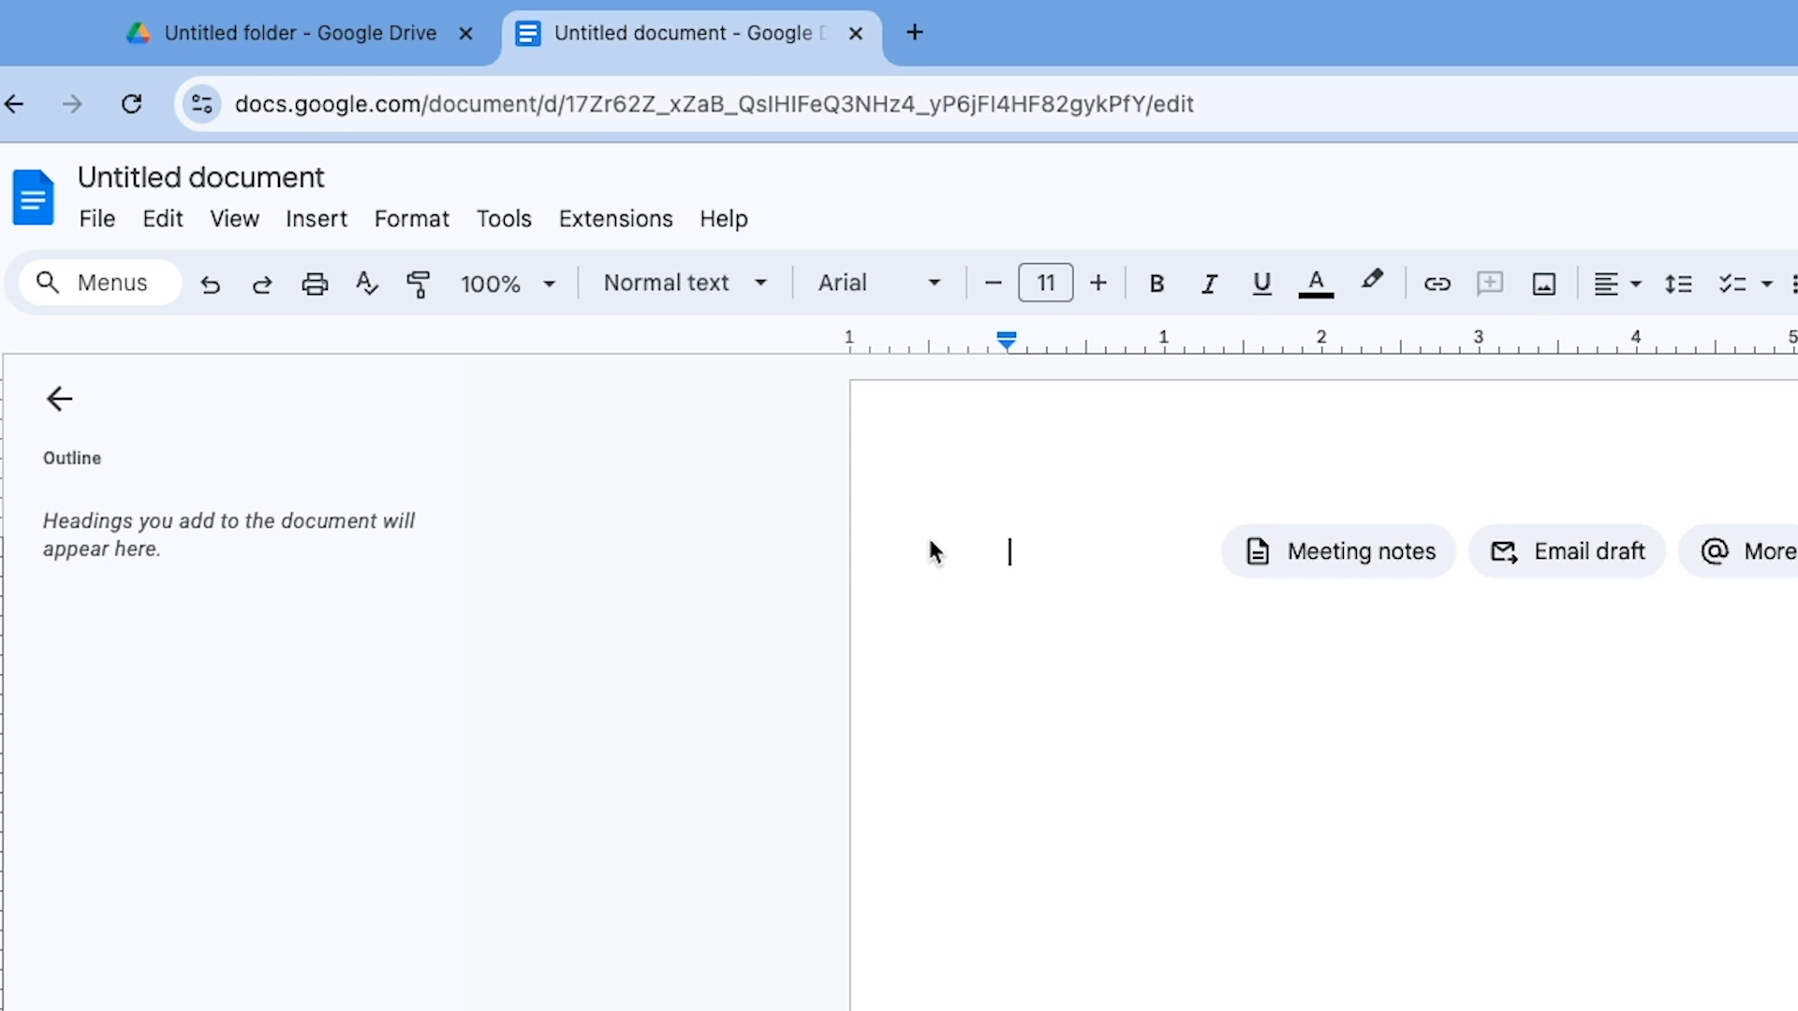
pyautogui.write('https://sheets.new/')
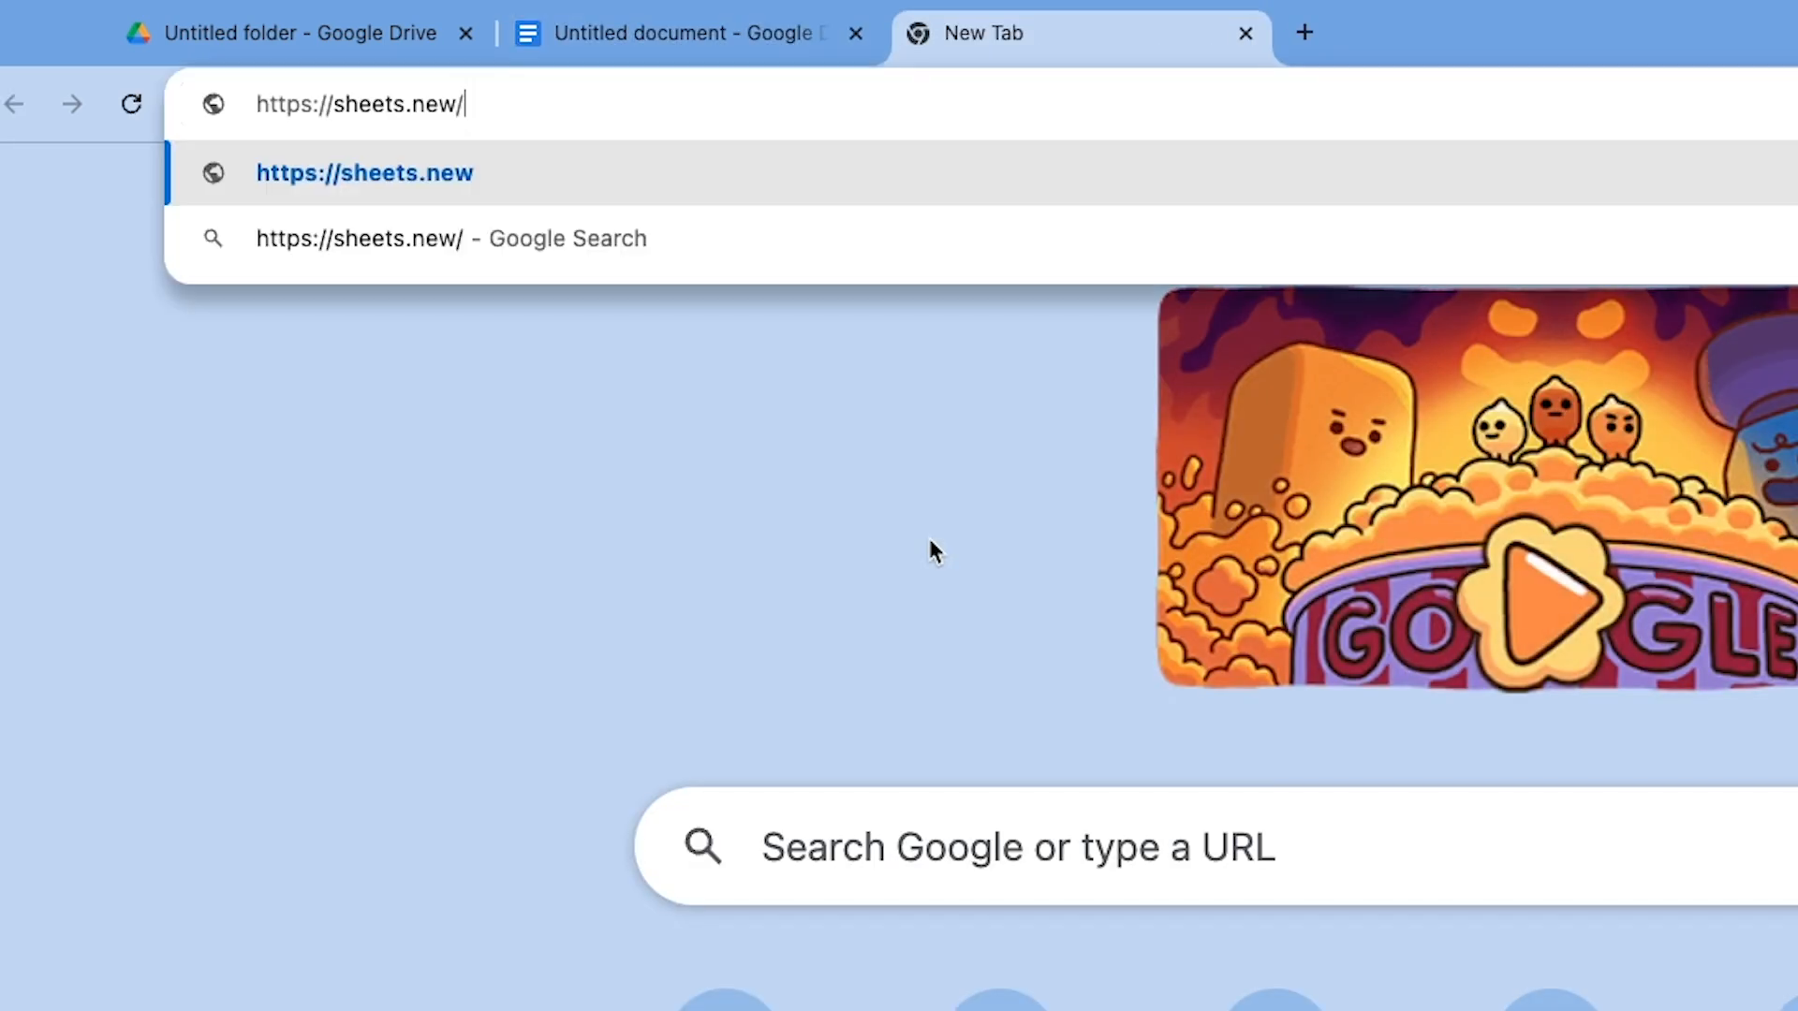
pyautogui.press('Return')
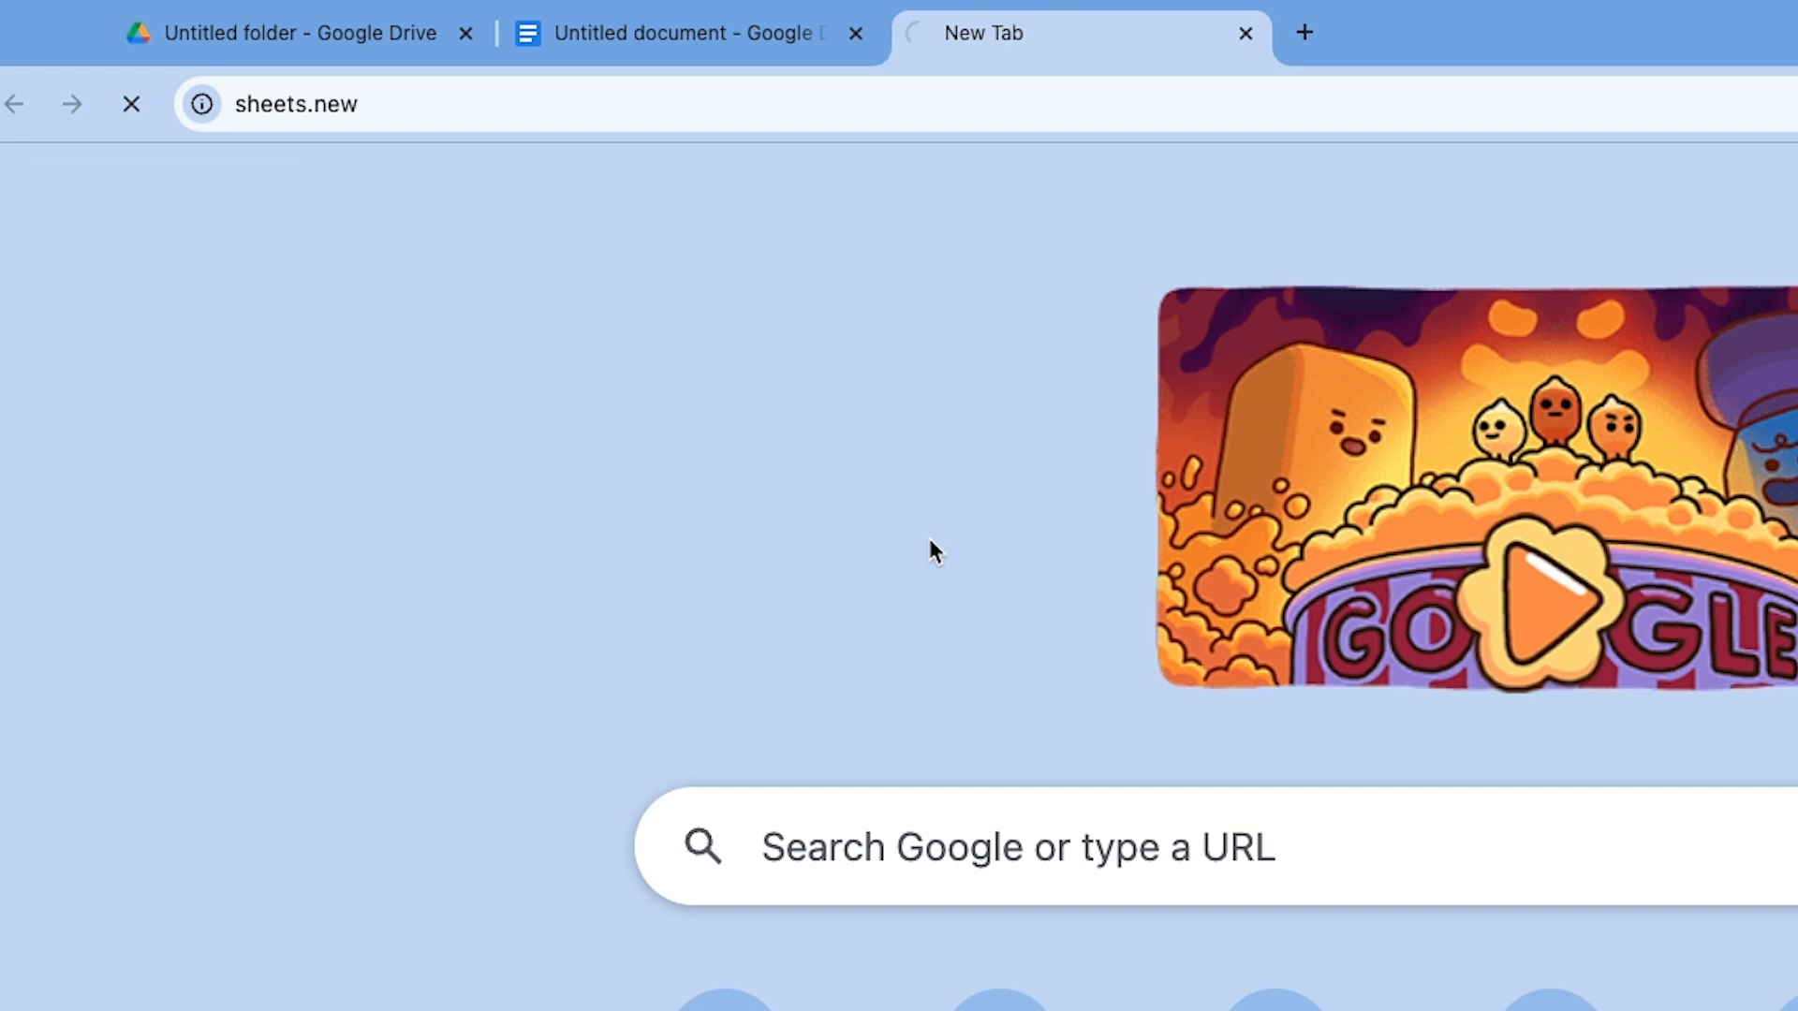